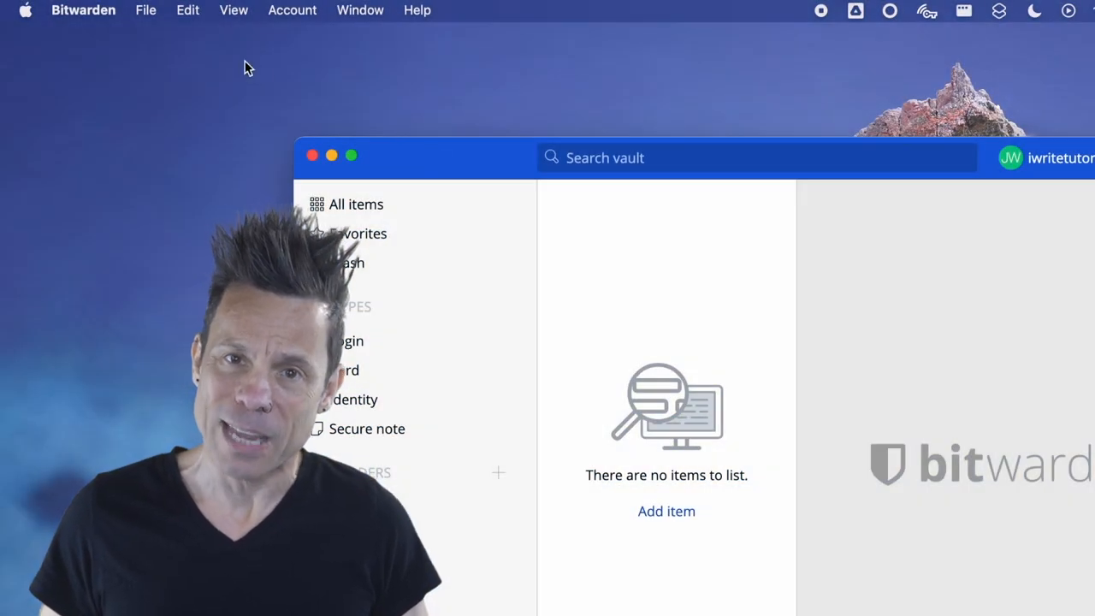
Step: Open the Bitwarden menu in the macOS menu bar
{"action": "left_click", "coordinate": [83, 9]}
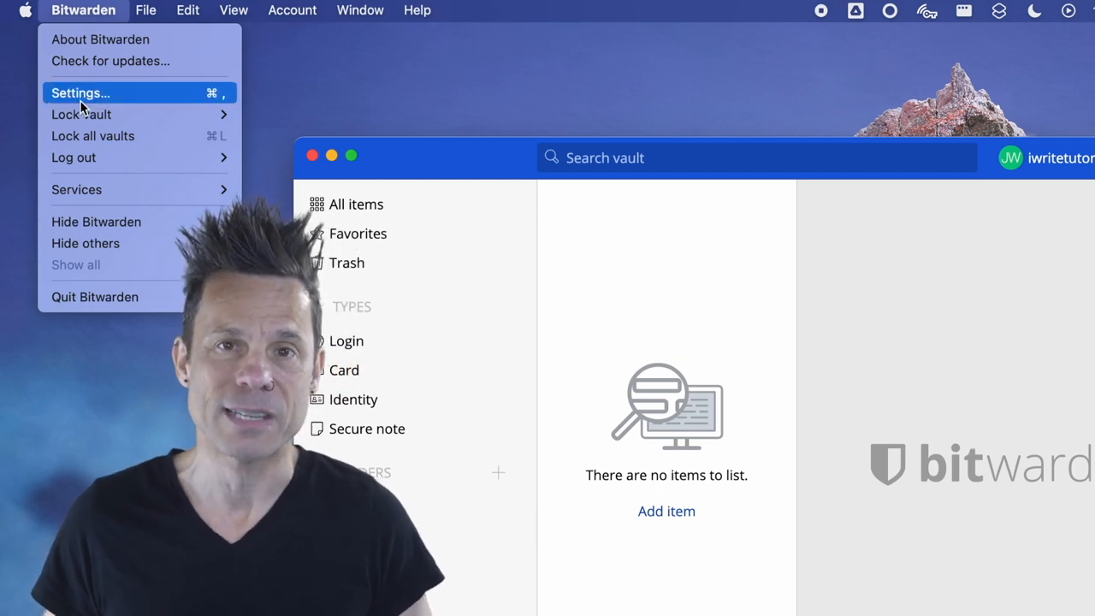
Step: Enable Approve login requests in Settings, then start Log in with device from the web vault
{"action": "left_click", "coordinate": [80, 92]}
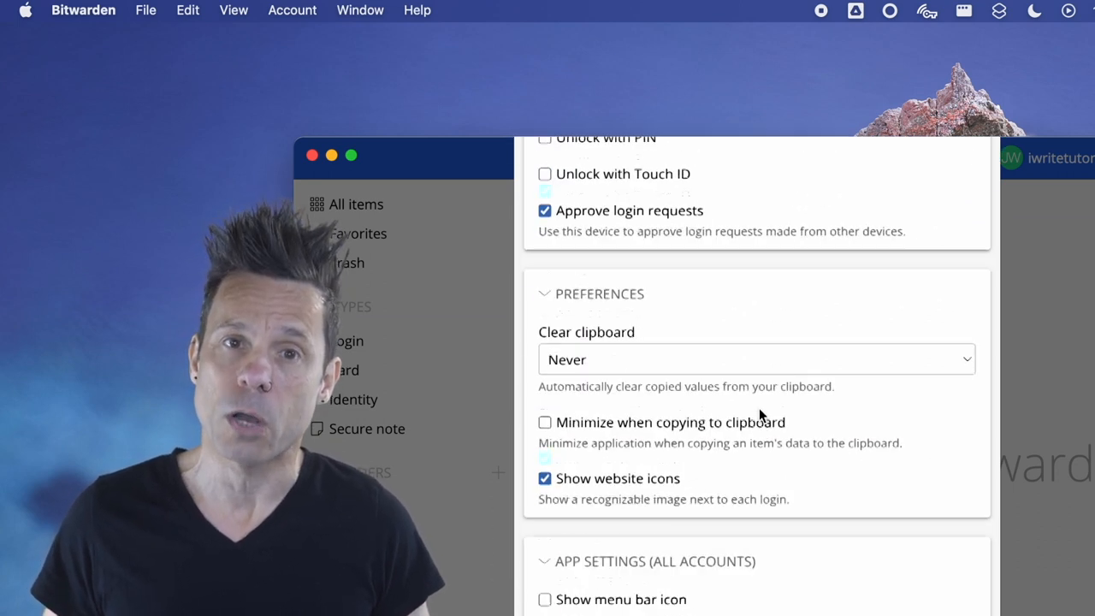
{"action": "scroll", "scroll_direction": "down", "scroll_amount": 3}
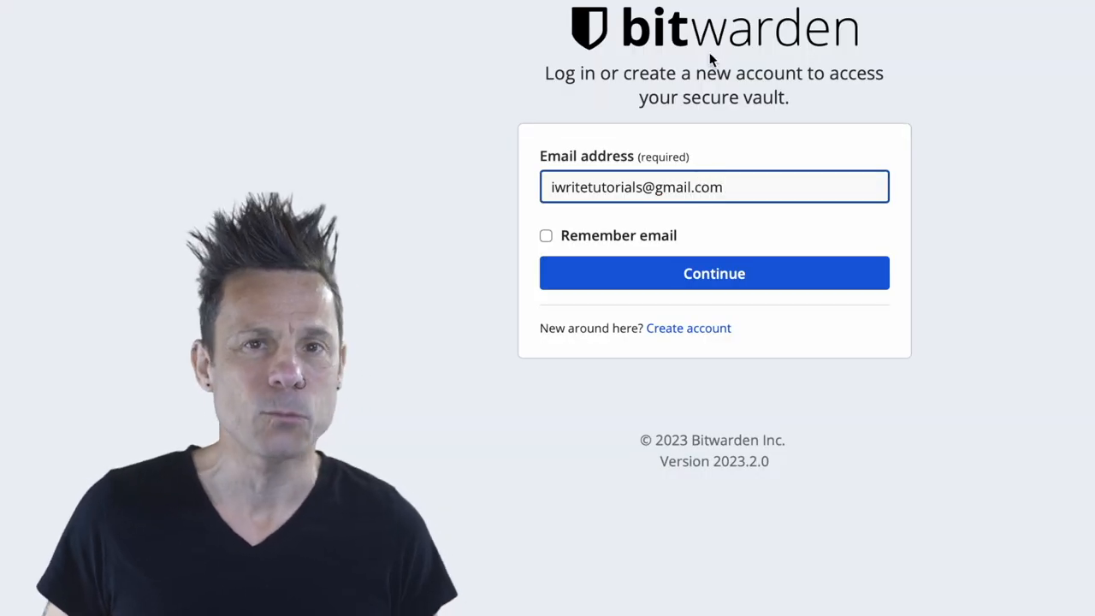
{"action": "left_click", "coordinate": [713, 273]}
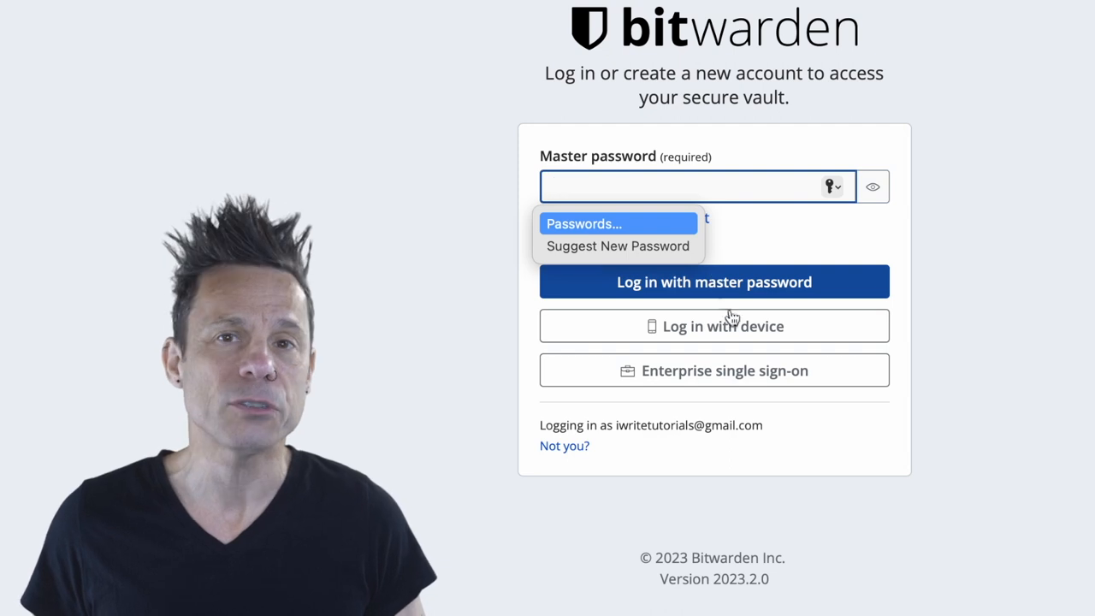
{"action": "mouse_move", "coordinate": [767, 340]}
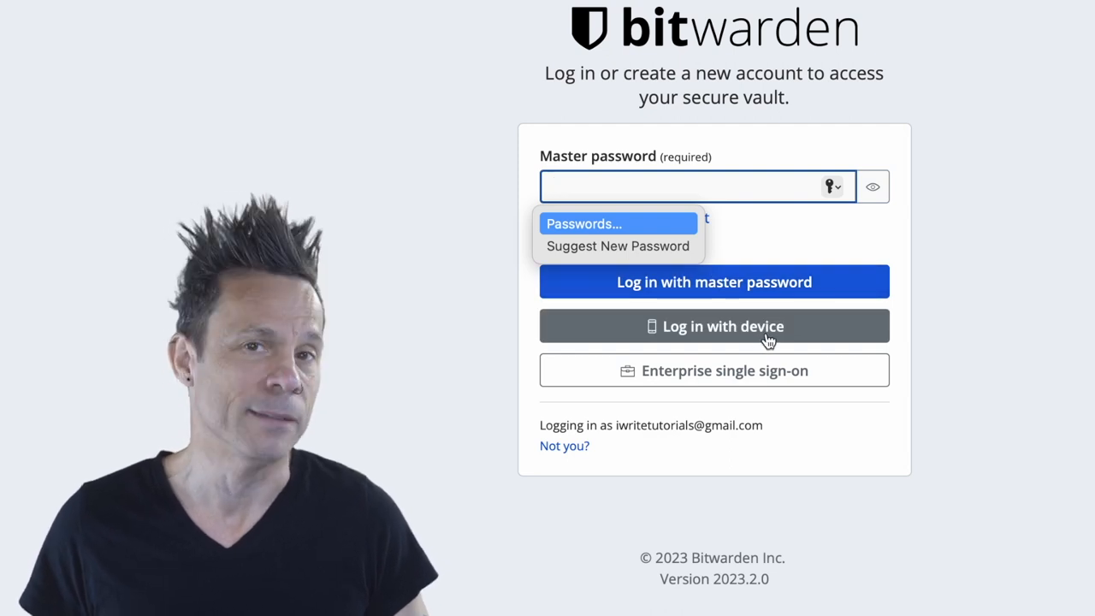
{"action": "left_click", "coordinate": [713, 326]}
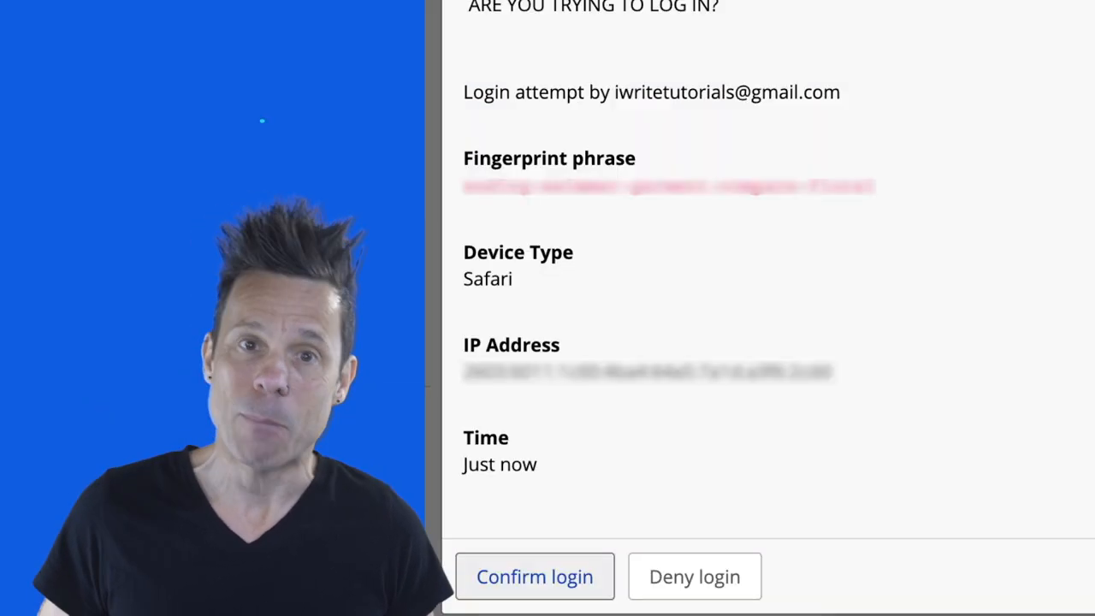